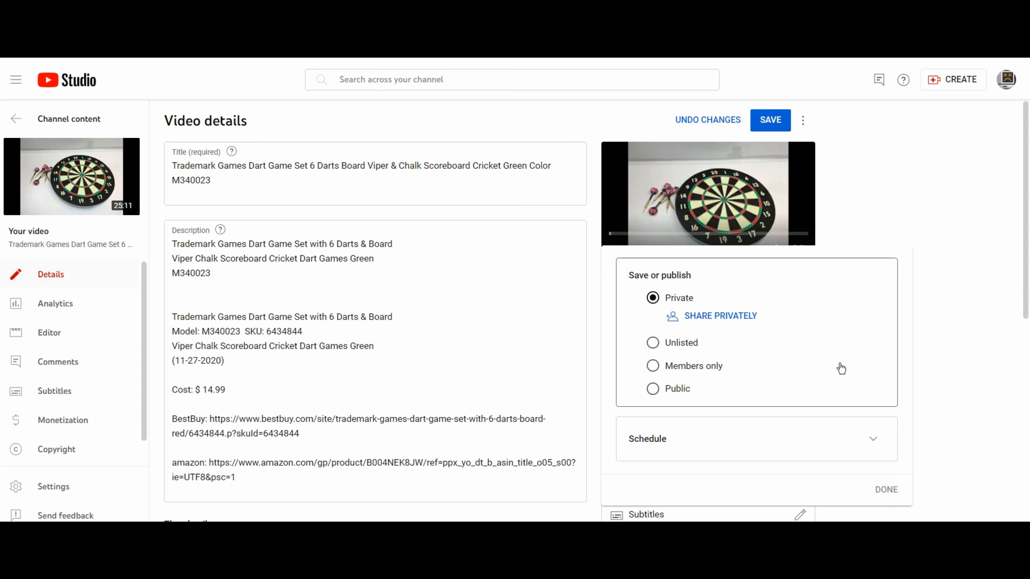
Dismiss the Save or publish popup, leaving the dart video's visibility at Private
click(886, 489)
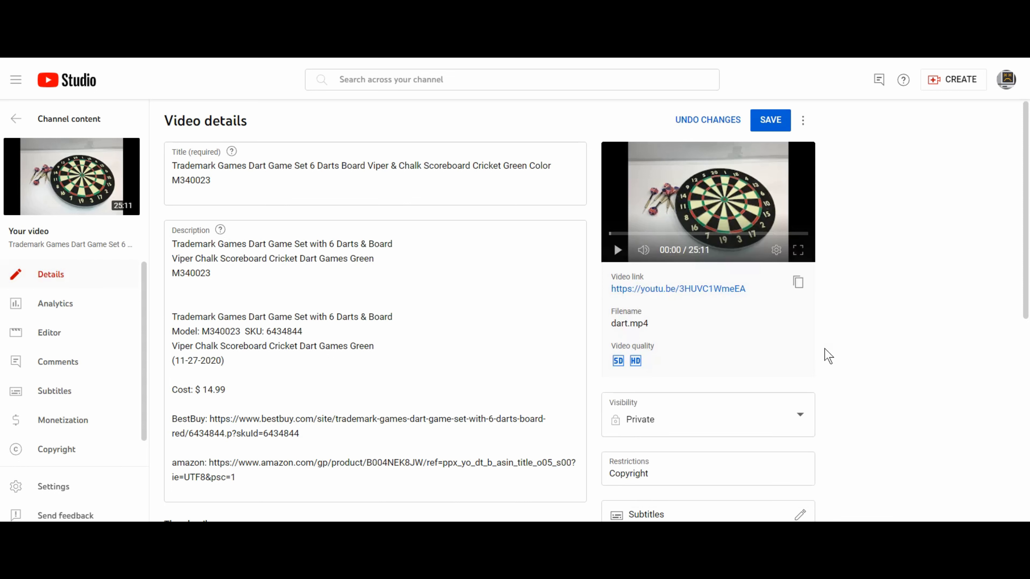
mouse_move(749, 434)
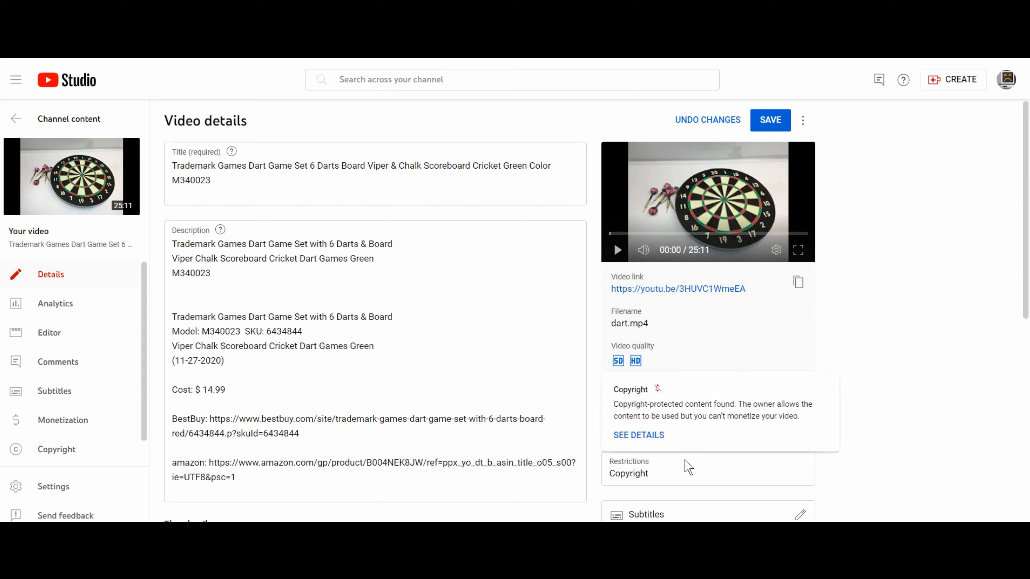
mouse_move(847, 410)
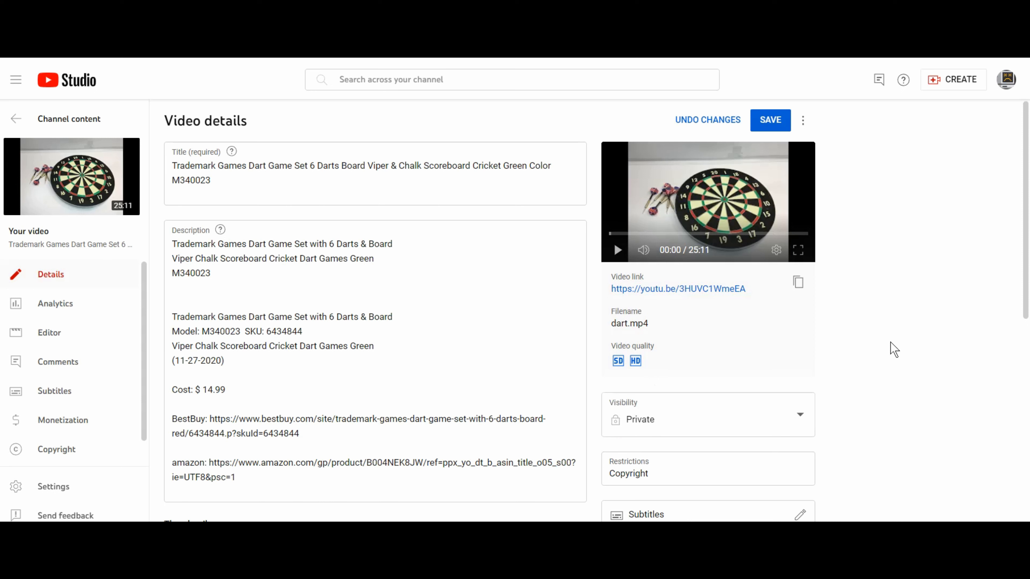
mouse_move(822, 388)
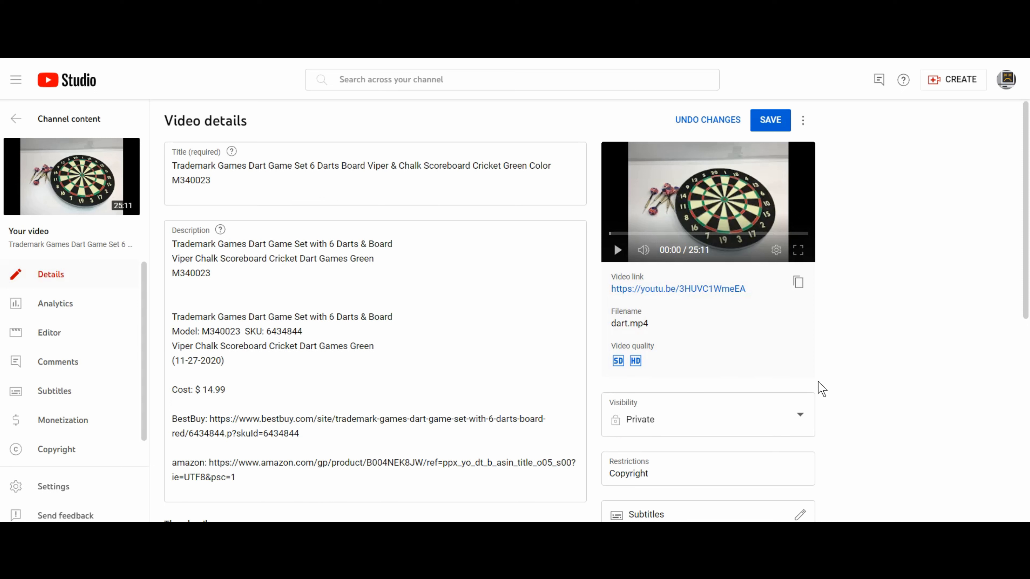
mouse_move(803, 419)
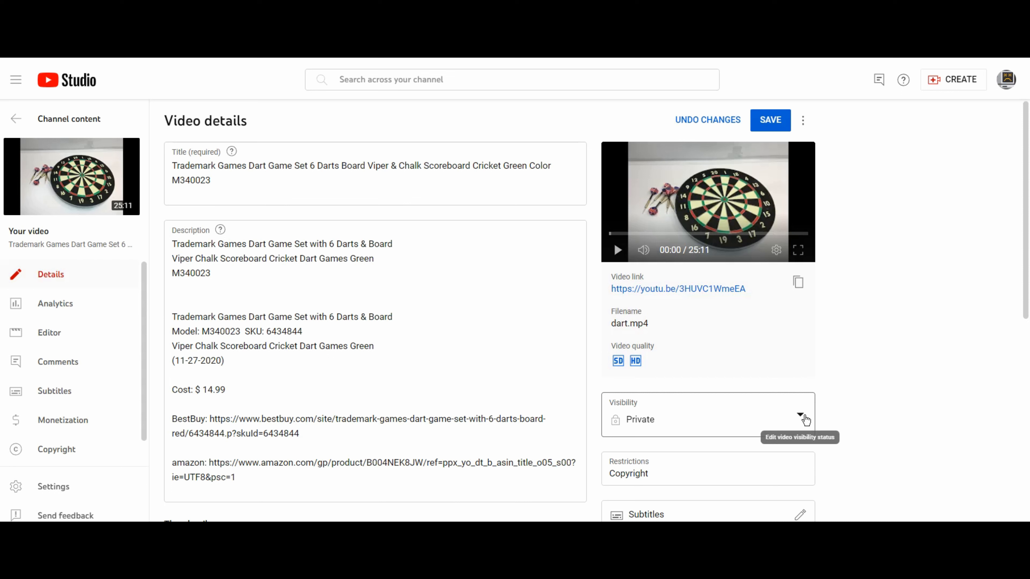
Reopen the Visibility dropdown showing Private as the current setting
click(801, 419)
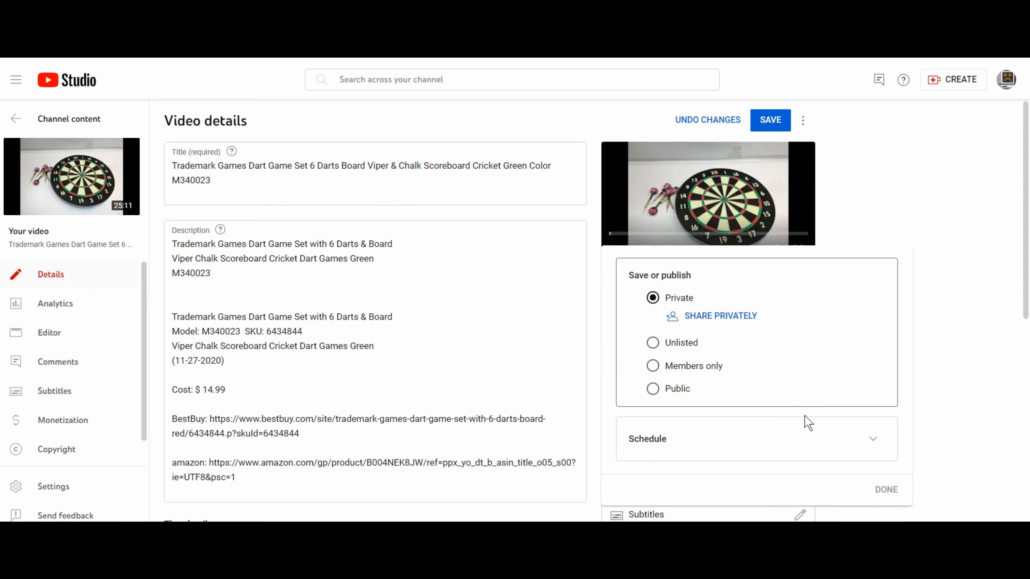
mouse_move(683, 377)
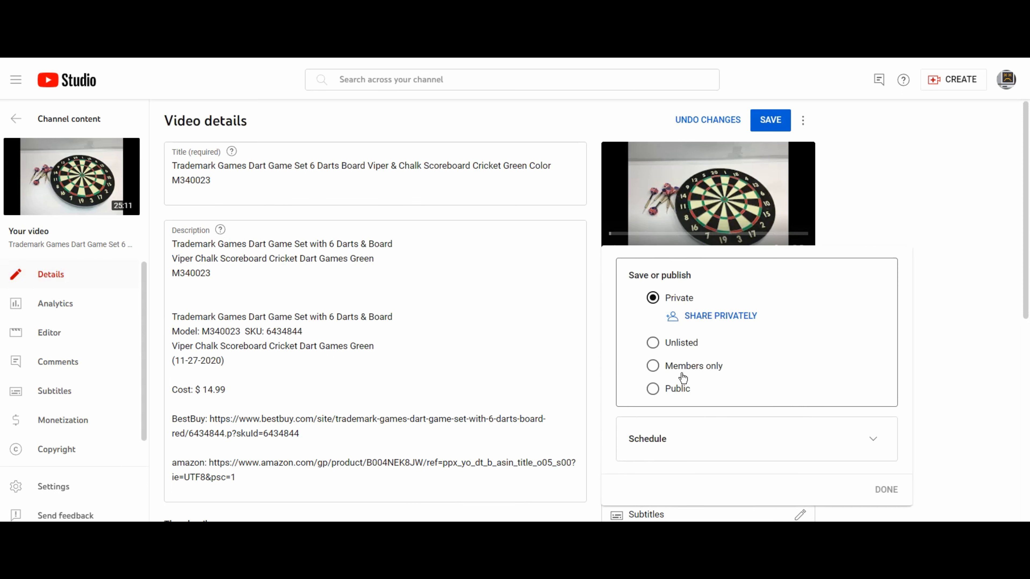
mouse_move(679, 346)
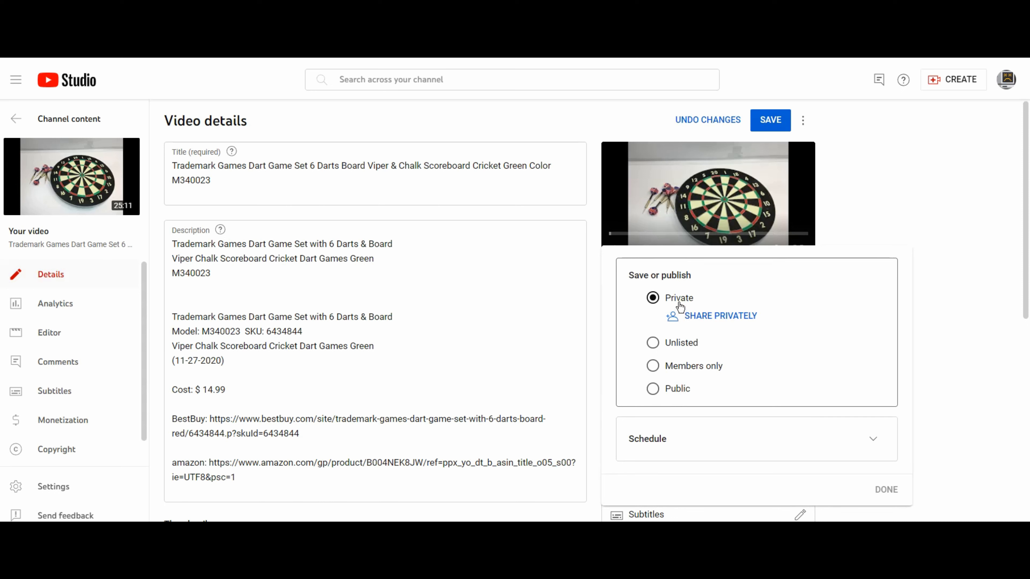
mouse_move(706, 320)
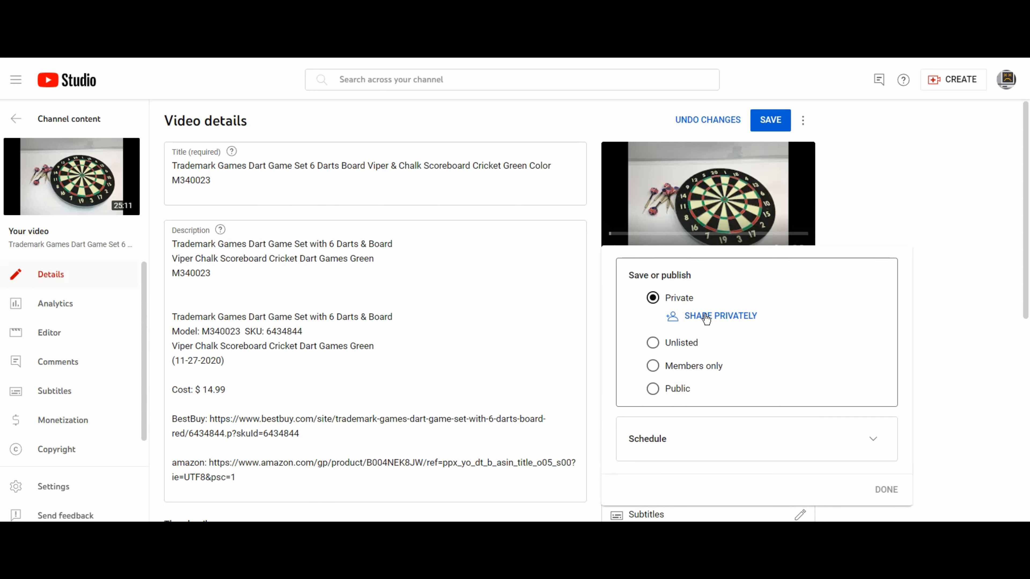
Choose Share privately under Private to bring up the email invitation dialog
click(720, 316)
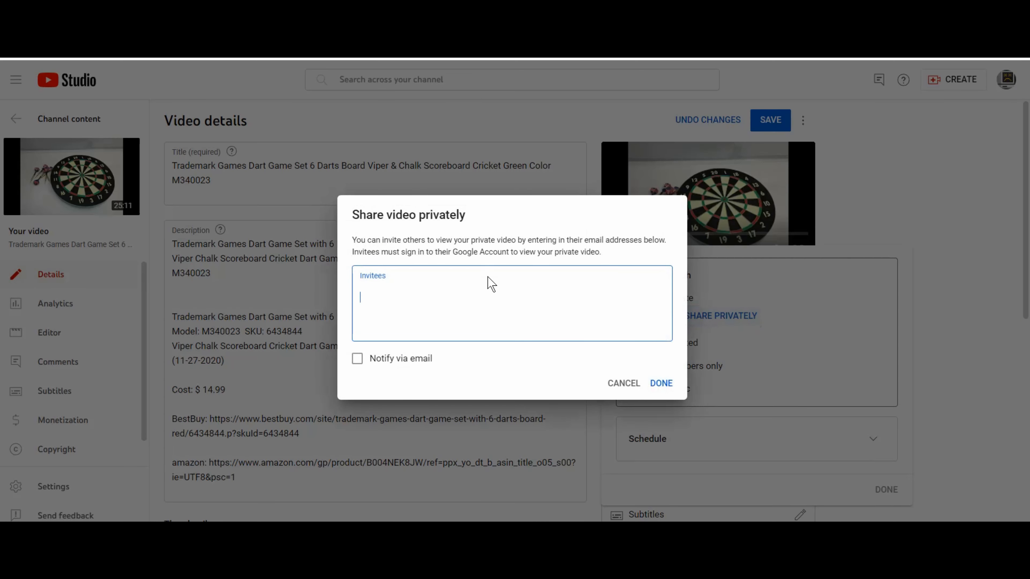
mouse_move(486, 291)
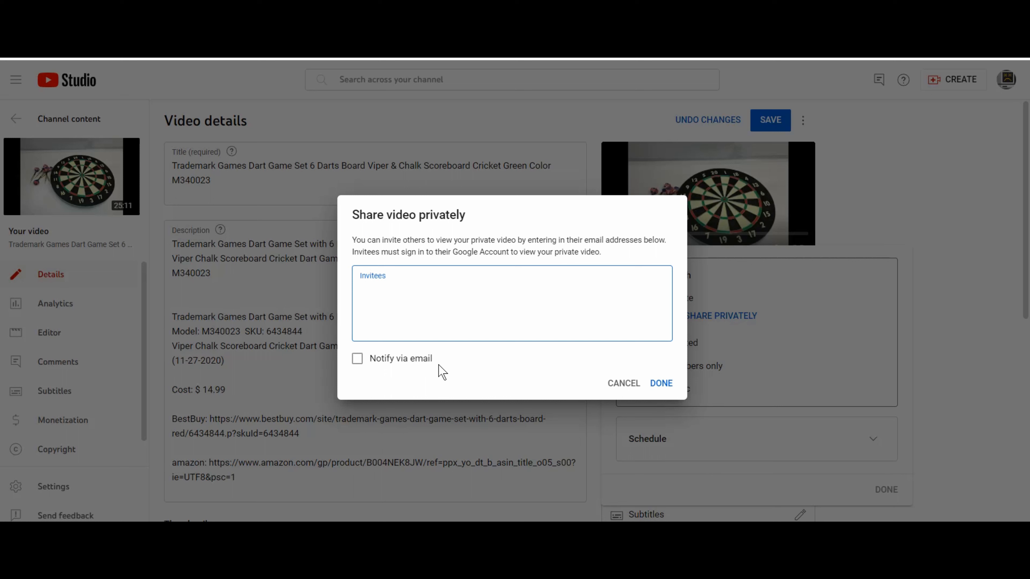
mouse_move(473, 319)
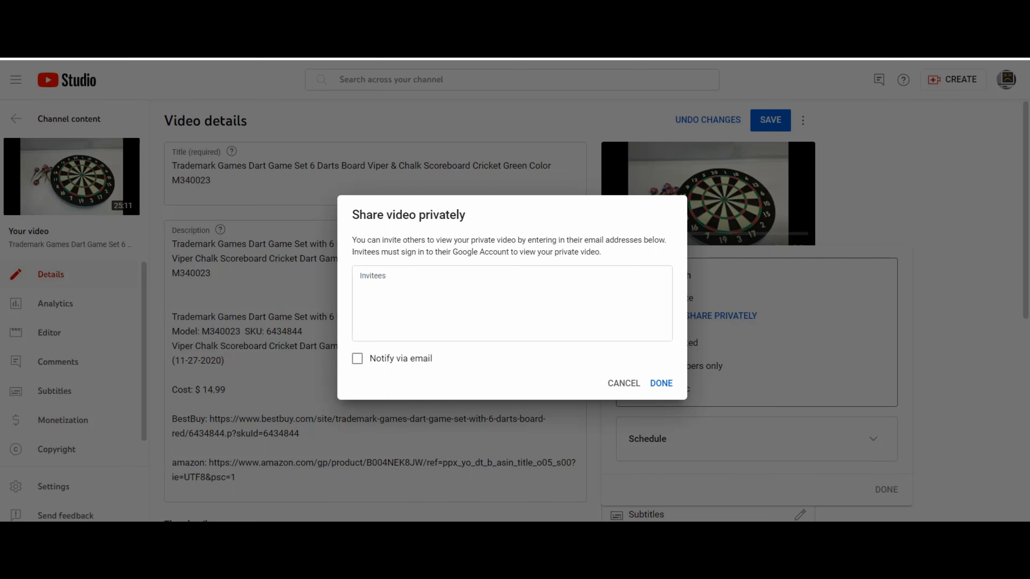
mouse_move(250, 358)
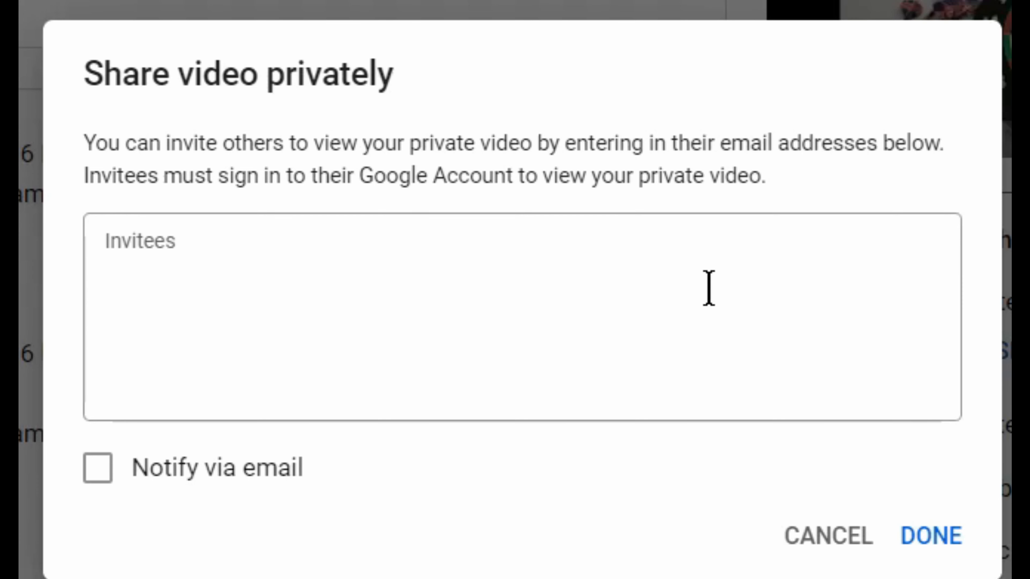
drag(526, 177, 772, 176)
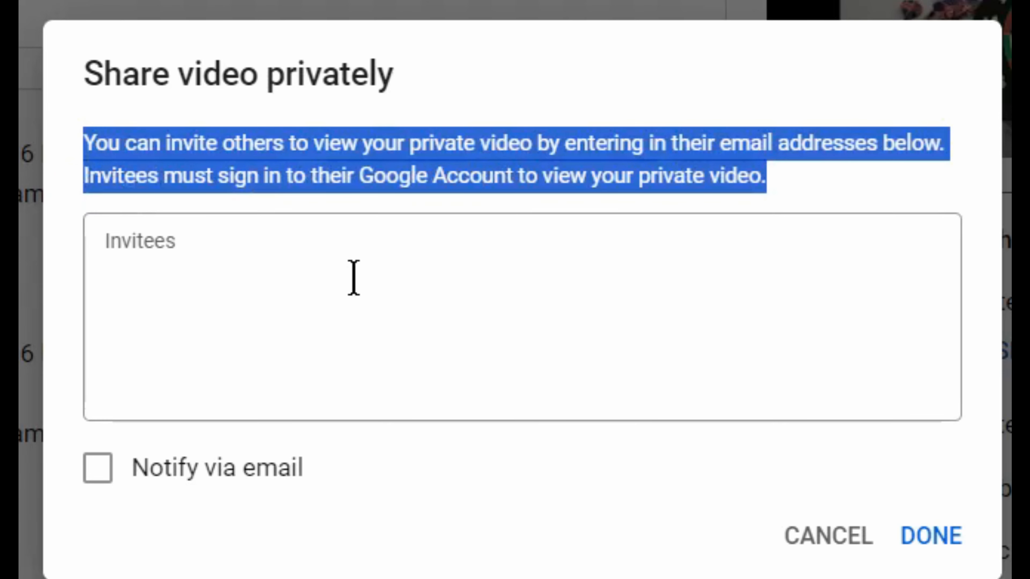
mouse_move(355, 289)
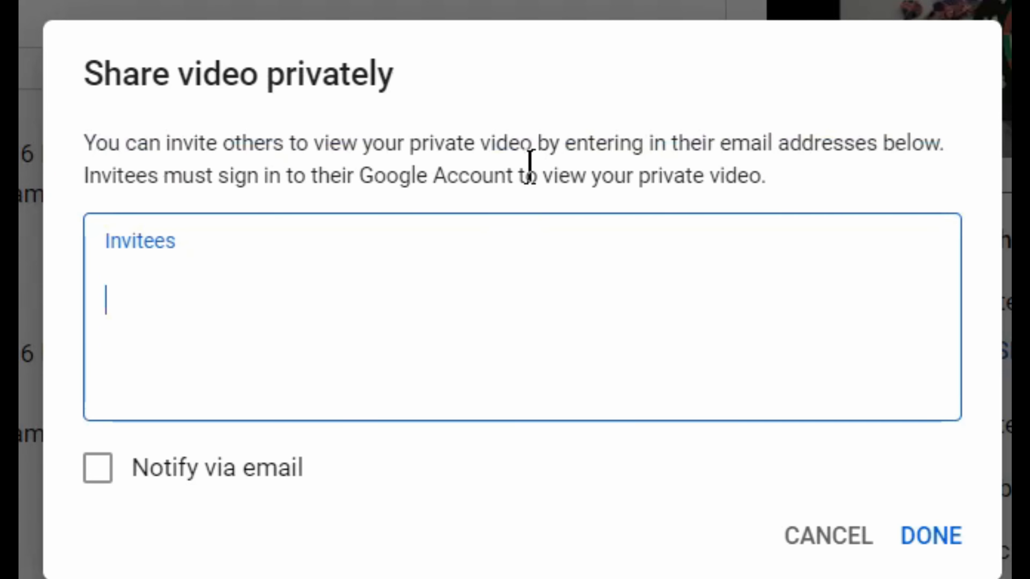
mouse_move(644, 326)
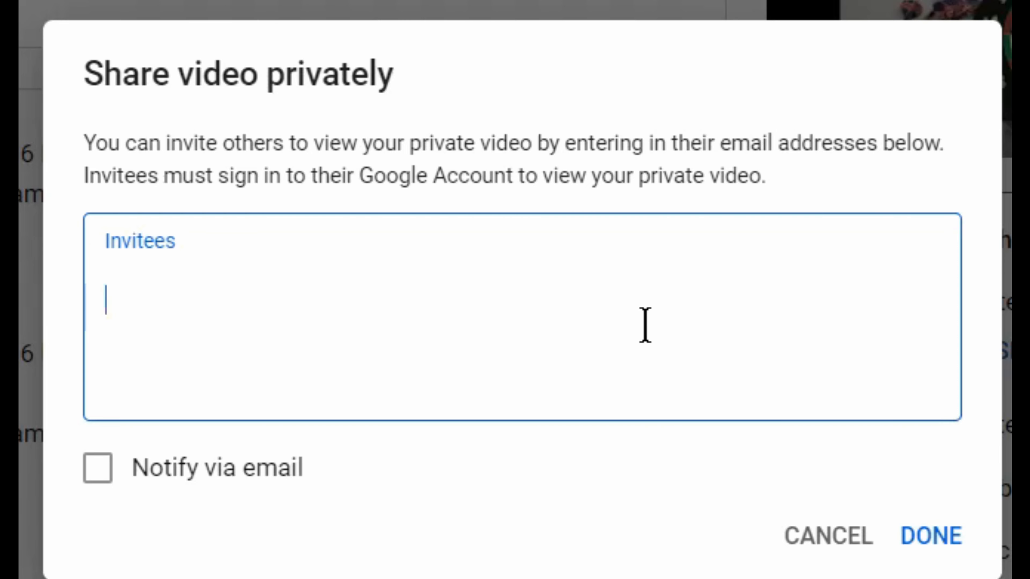
mouse_move(759, 384)
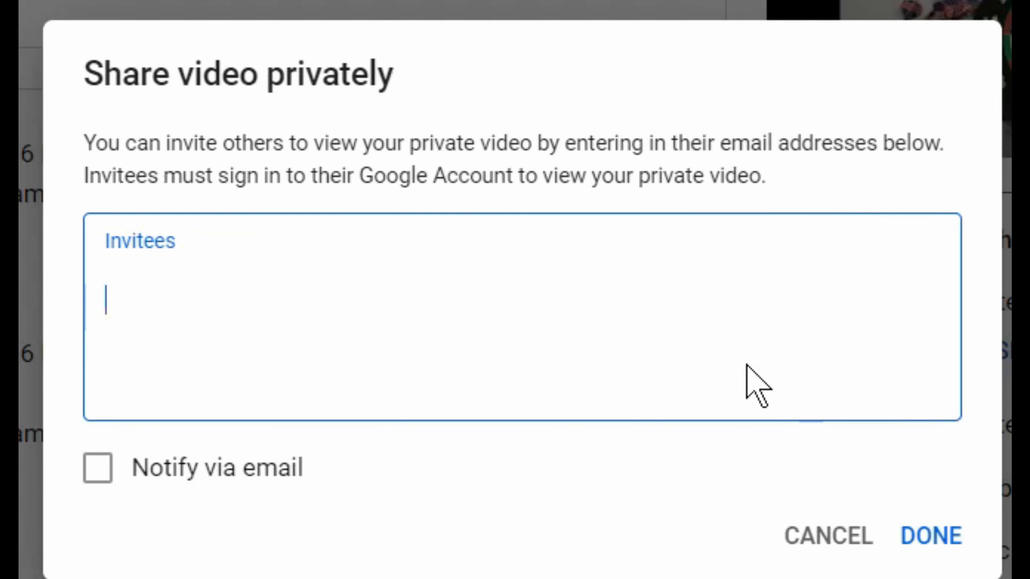
mouse_move(444, 555)
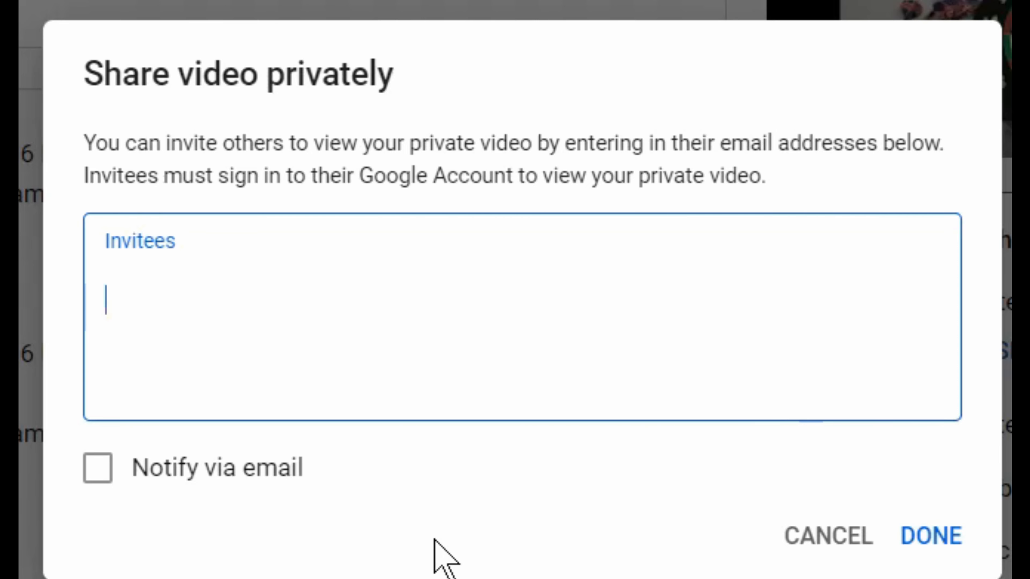